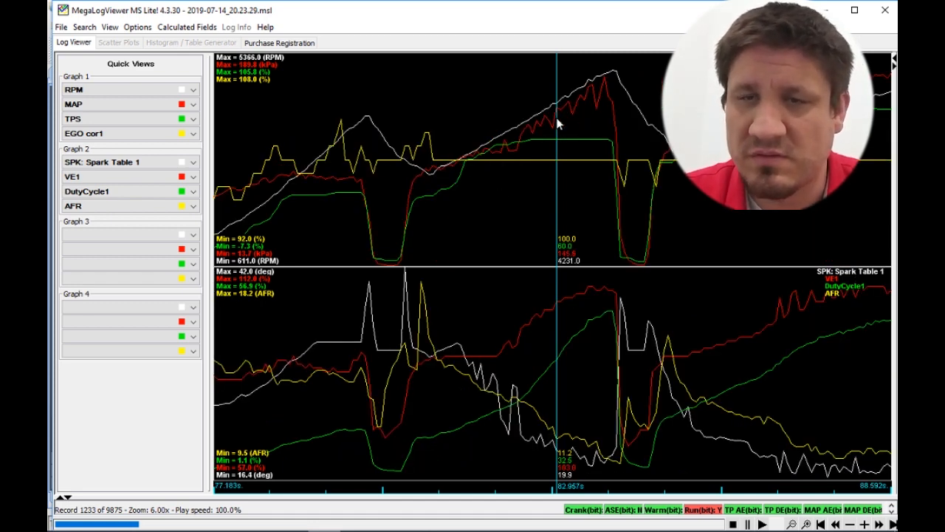
mouse_move(509, 134)
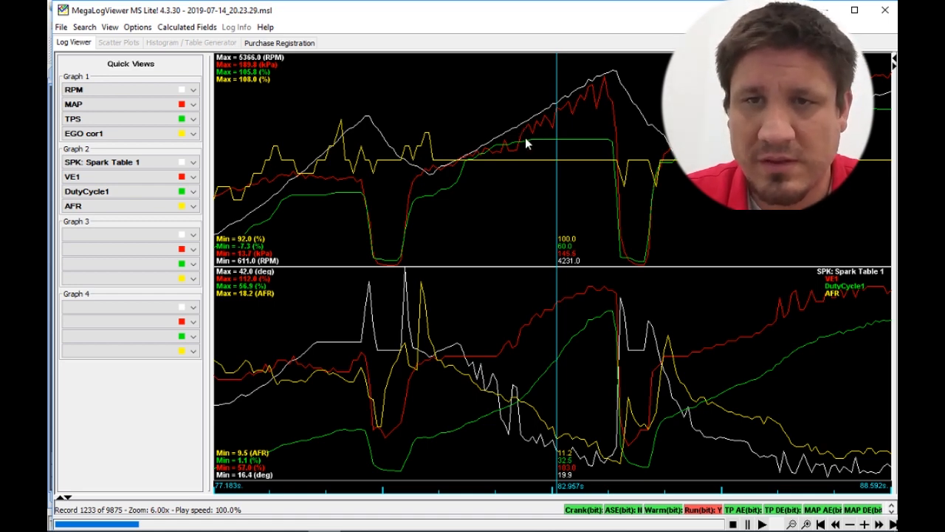
mouse_move(578, 112)
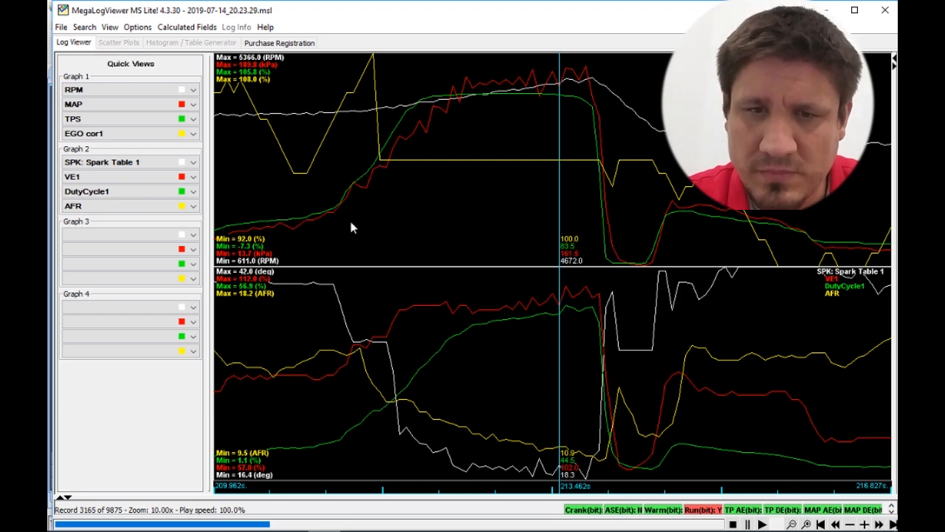
mouse_move(388, 334)
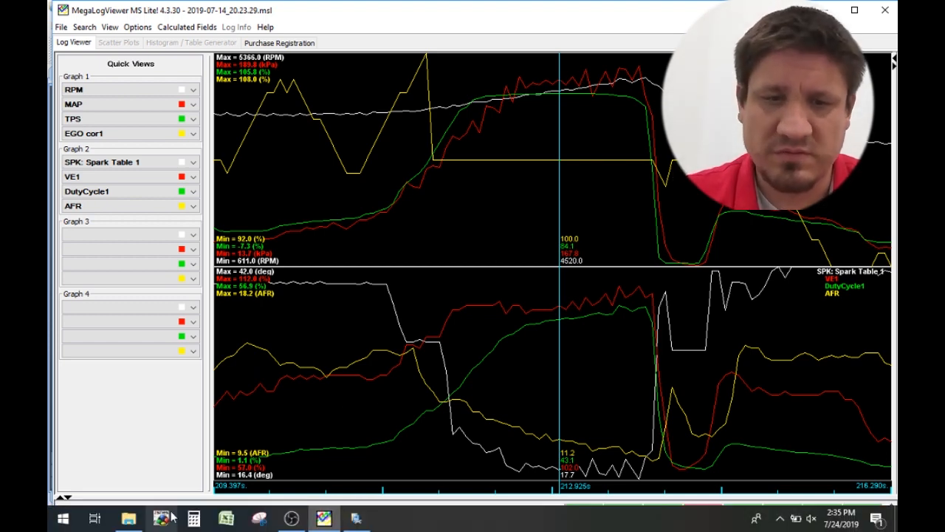
Bring the TunerStudio tune forward and show the Fuel Settings list of AFR and VE tables
left_click(355, 518)
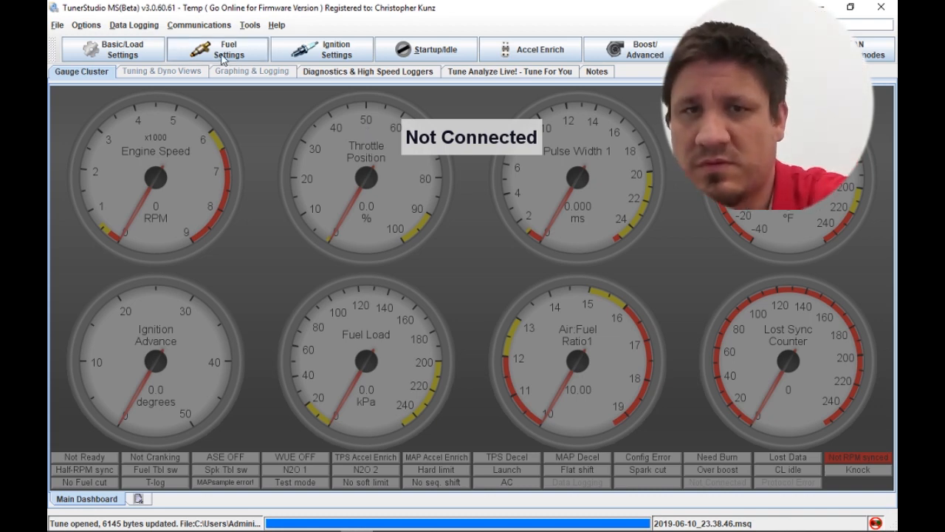
left_click(217, 48)
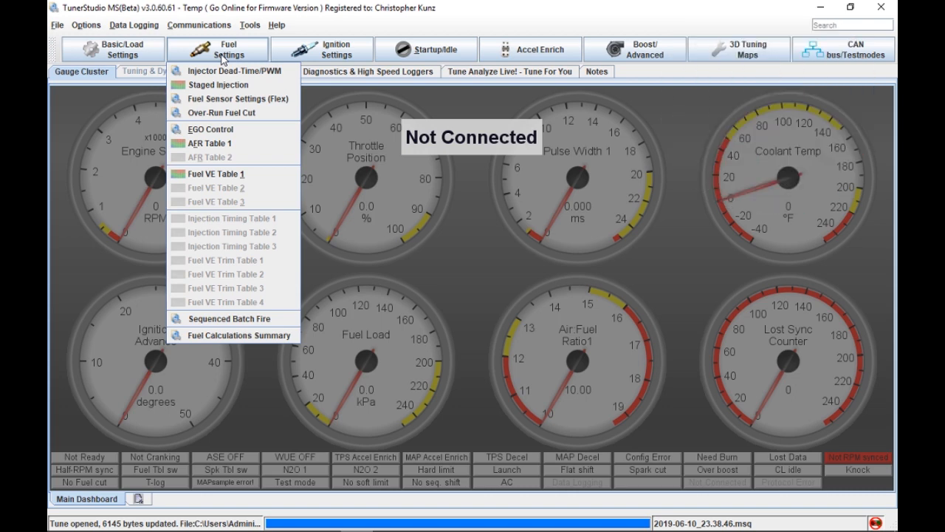
mouse_move(232, 173)
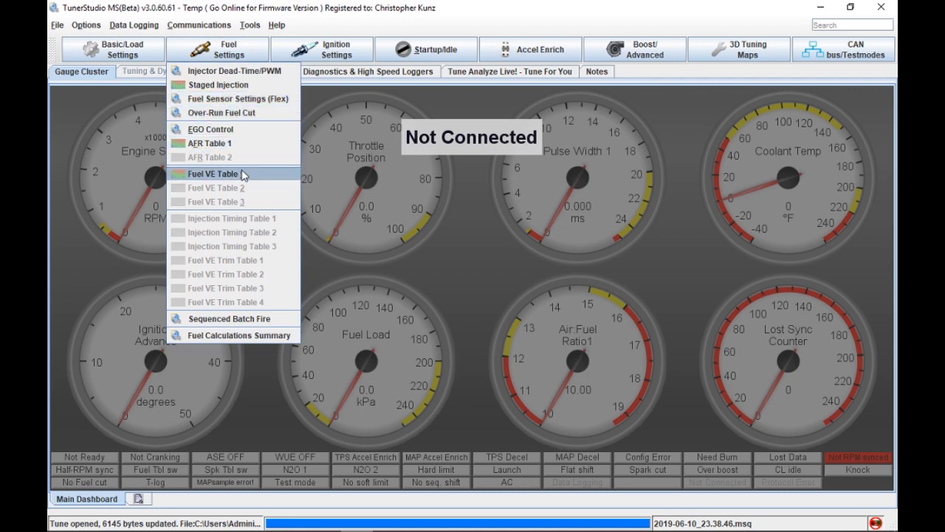
Open Fuel VE Table 1 and close the AFR Table 1 window
left_click(213, 172)
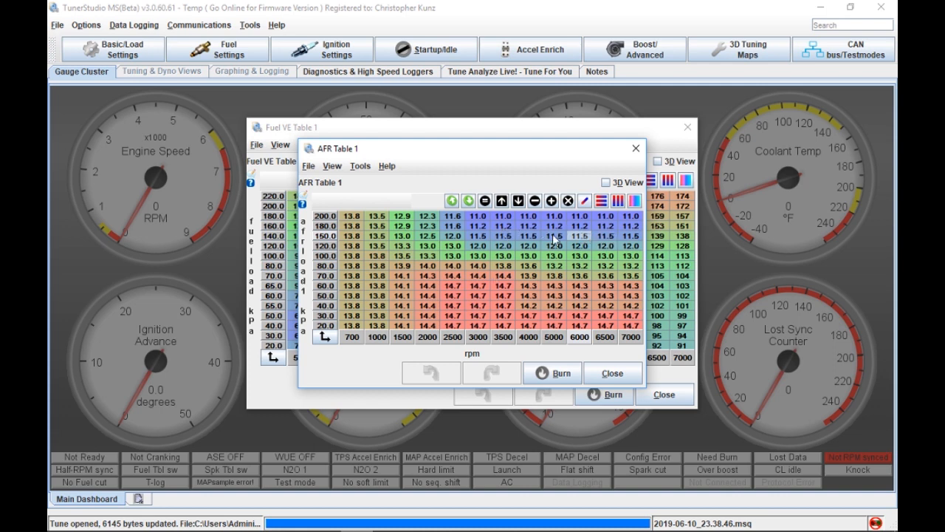
mouse_move(649, 139)
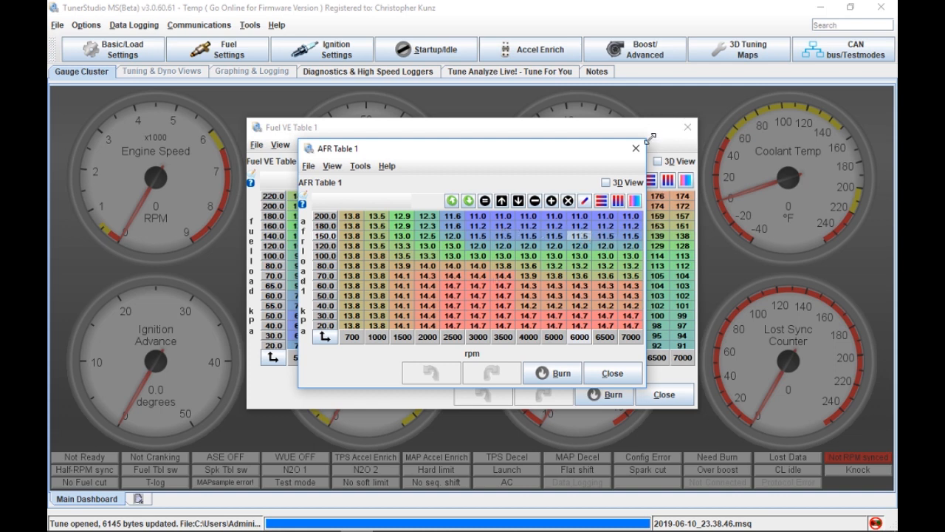
left_click(635, 148)
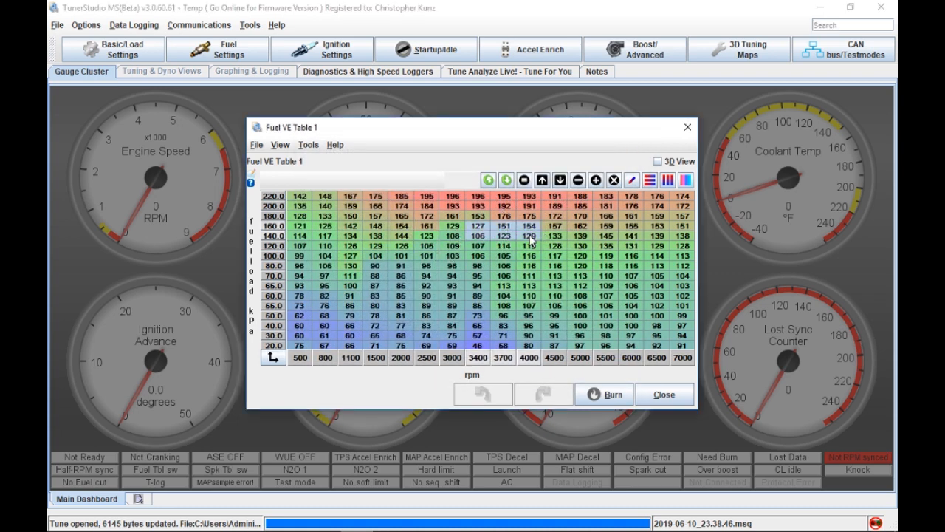
Select the 3400 rpm, 160 kPa VE cell and view the table as a tilted 3D surface
left_click(529, 225)
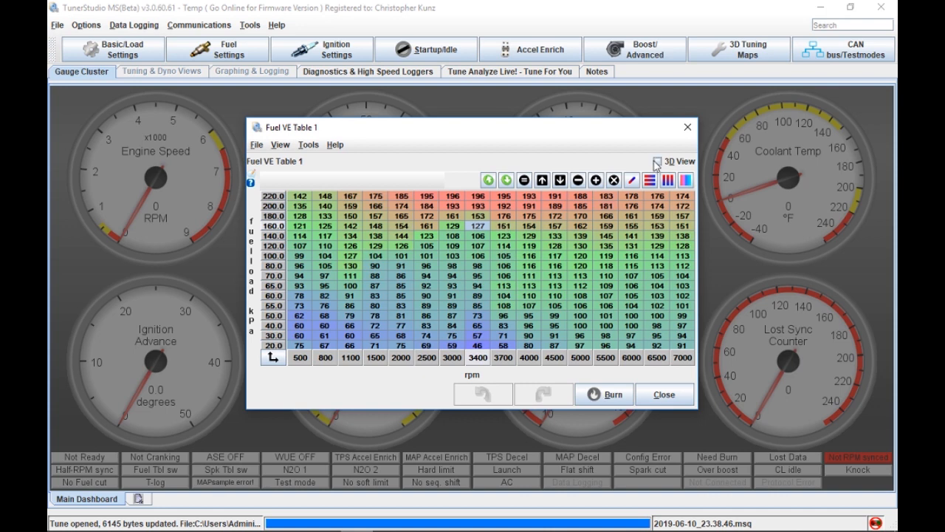
left_click(656, 161)
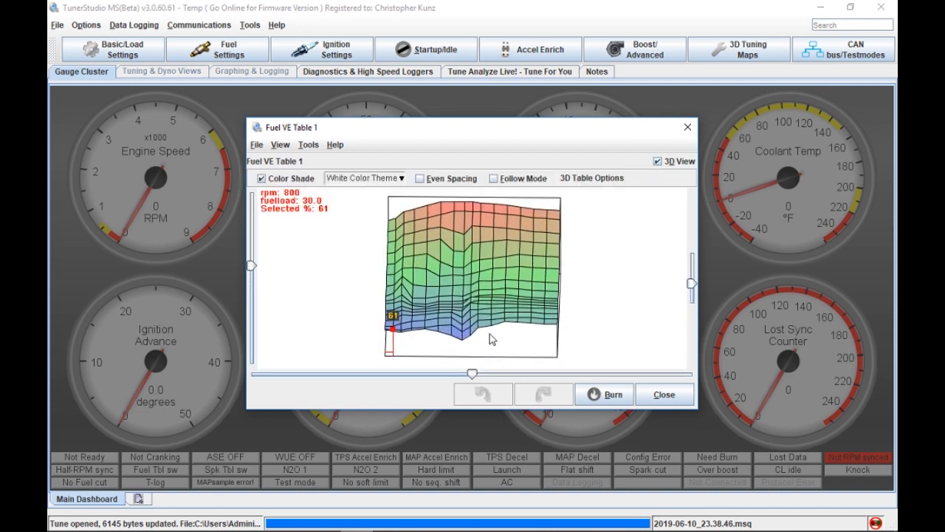
left_click_drag(493, 338, 420, 313)
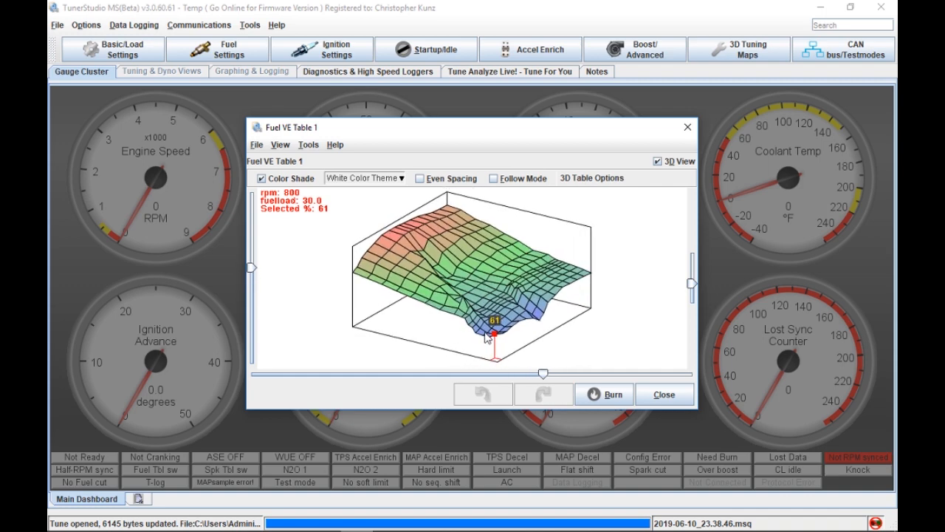
mouse_move(475, 306)
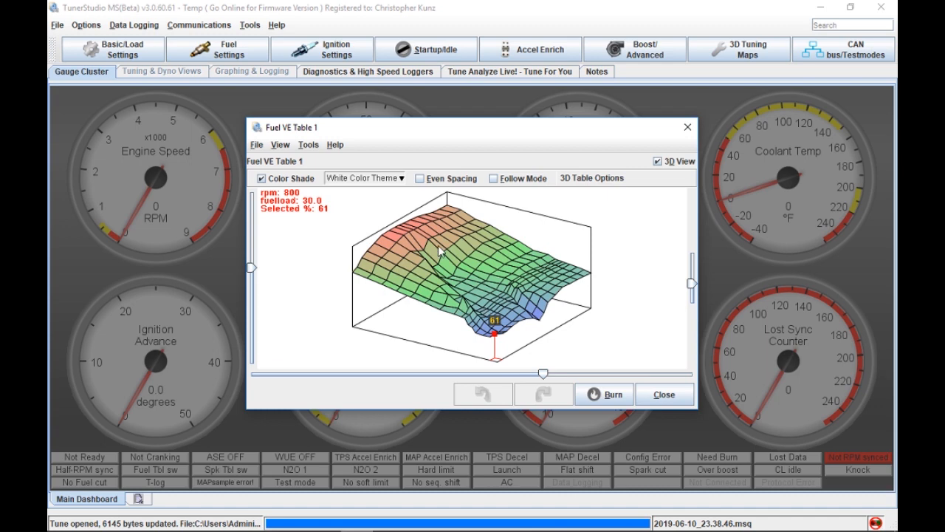
mouse_move(427, 249)
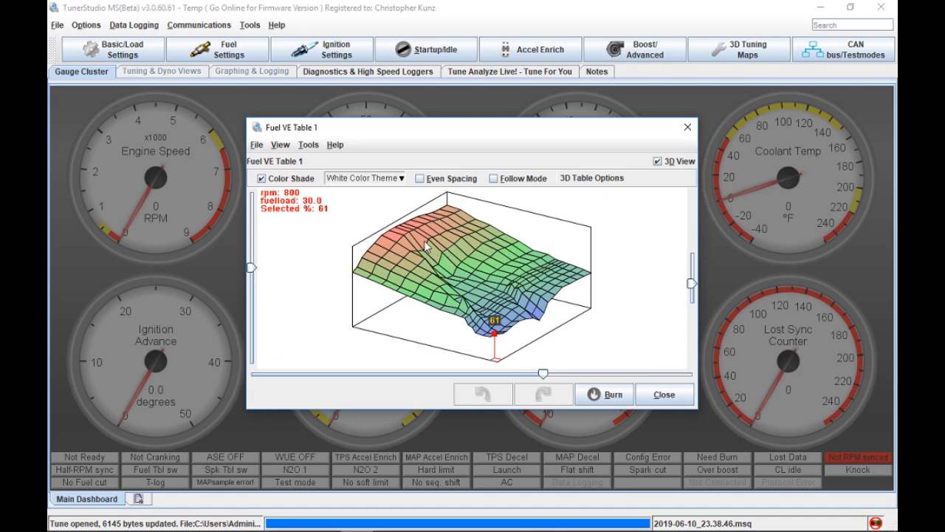
mouse_move(644, 150)
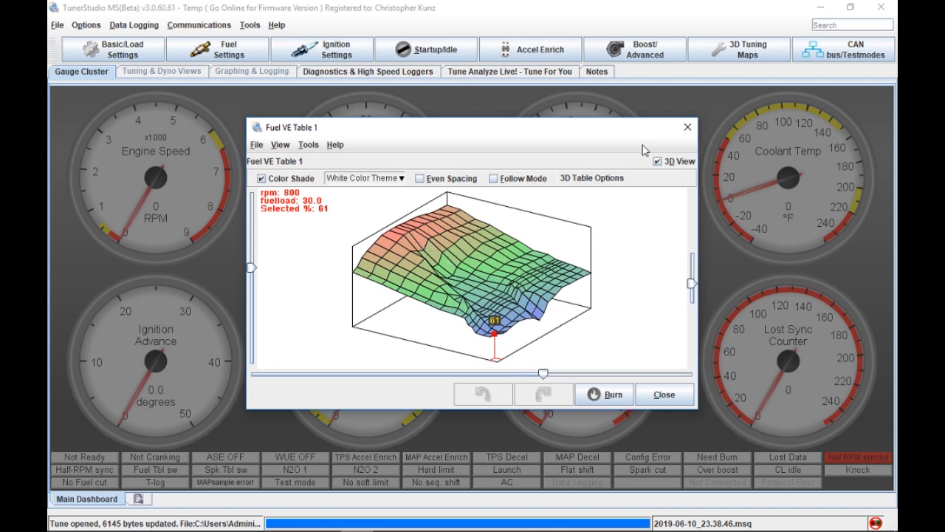
Toggle Fuel VE Table 1 between grid and 3D views, then change the cell colour shading
left_click(660, 161)
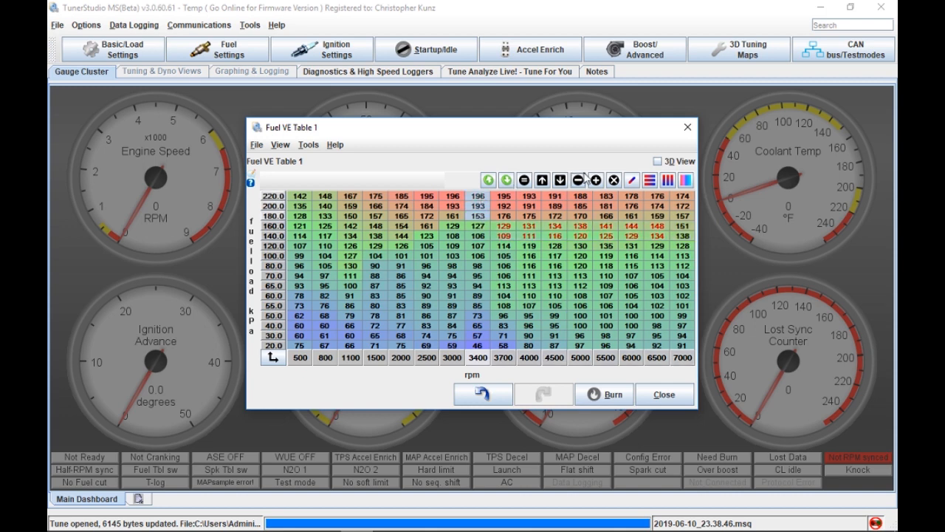
mouse_move(650, 180)
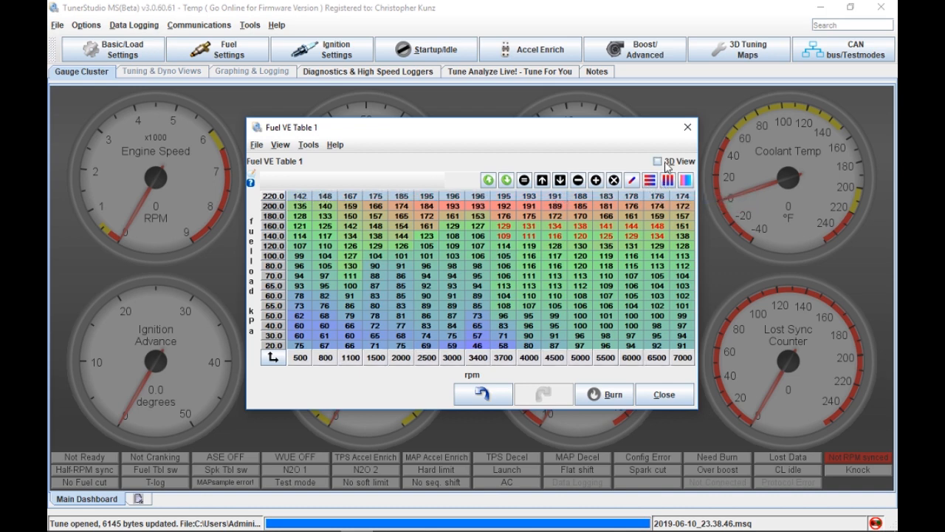
left_click(657, 161)
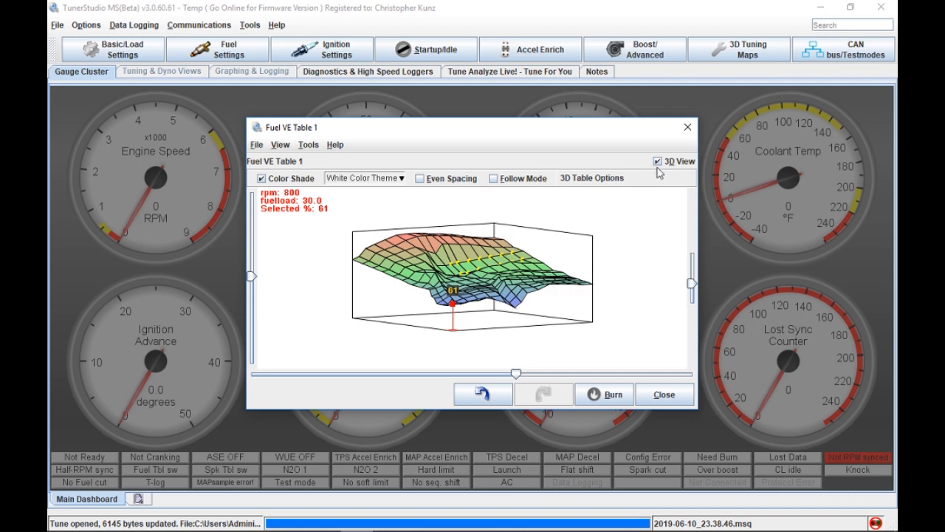
left_click(655, 161)
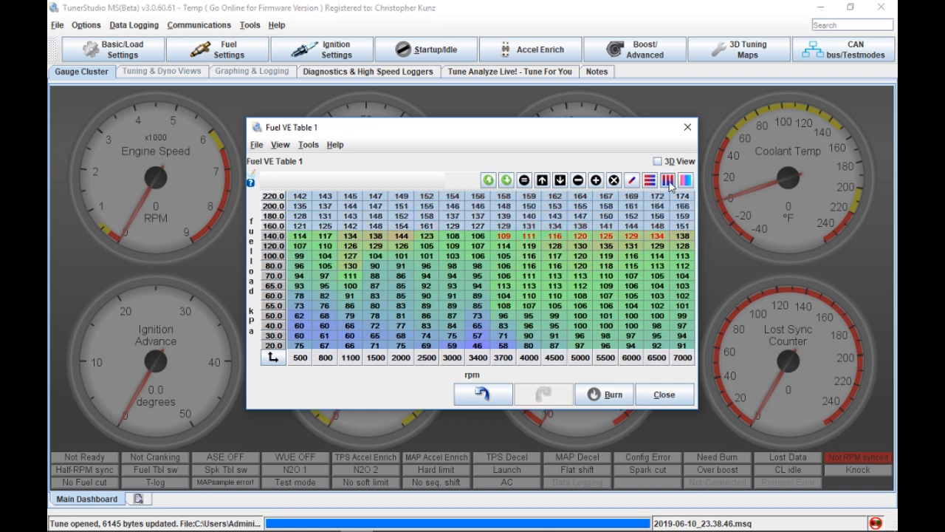
left_click(657, 161)
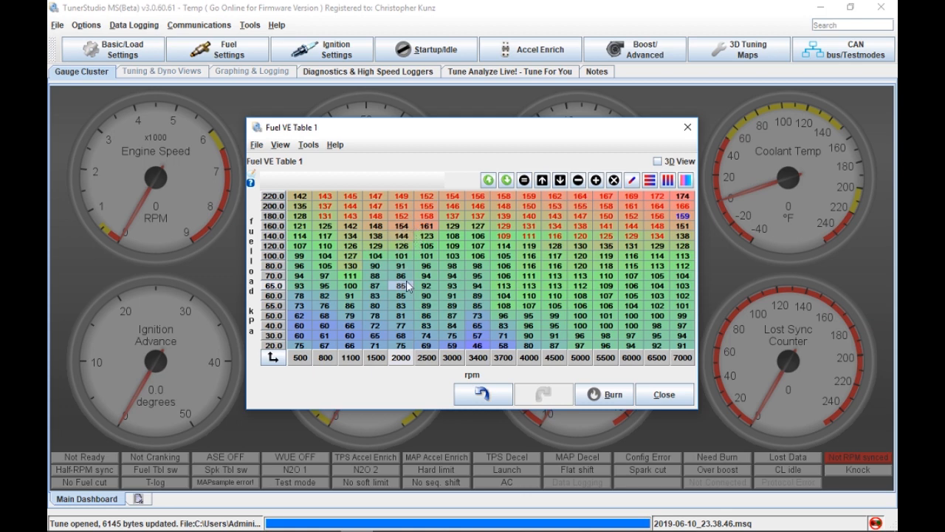
mouse_move(494, 254)
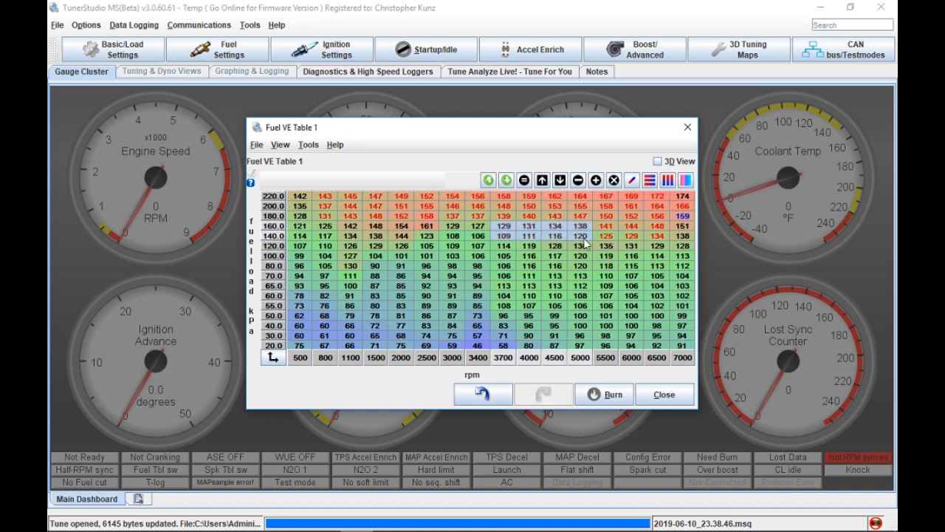
mouse_move(707, 221)
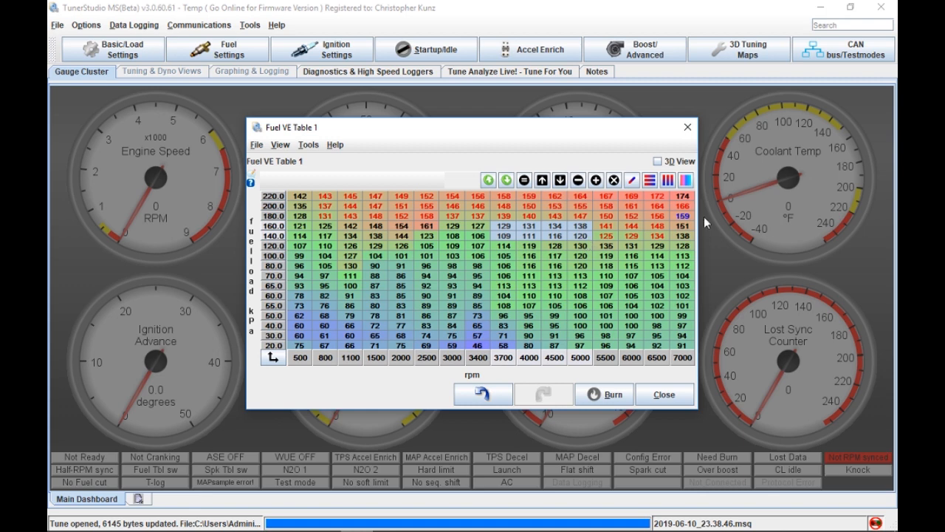
mouse_move(598, 255)
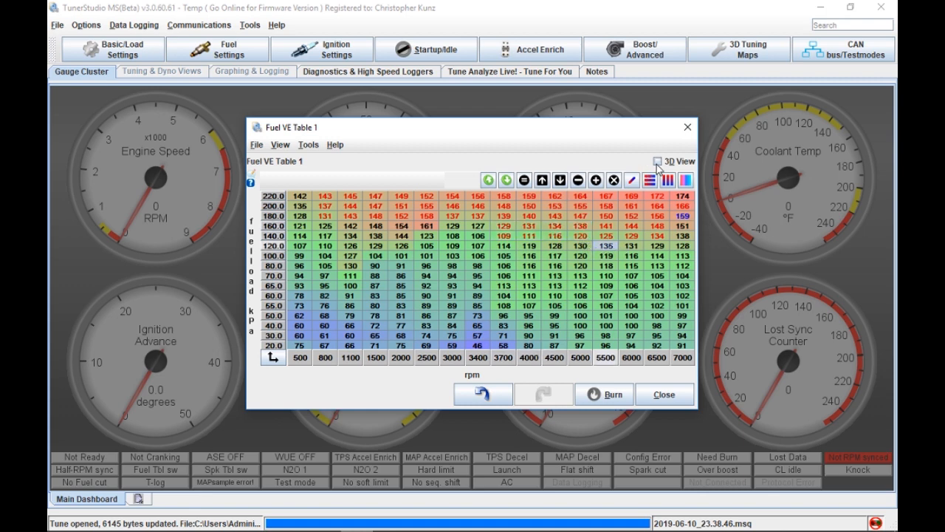
Switch Fuel VE Table 1 to the 3D surface view and back to the grid
left_click(657, 161)
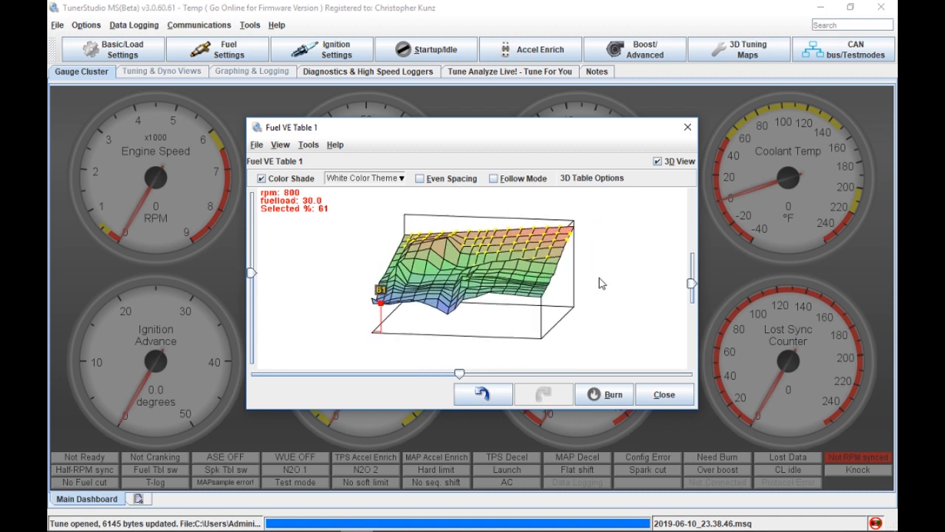
left_click(657, 161)
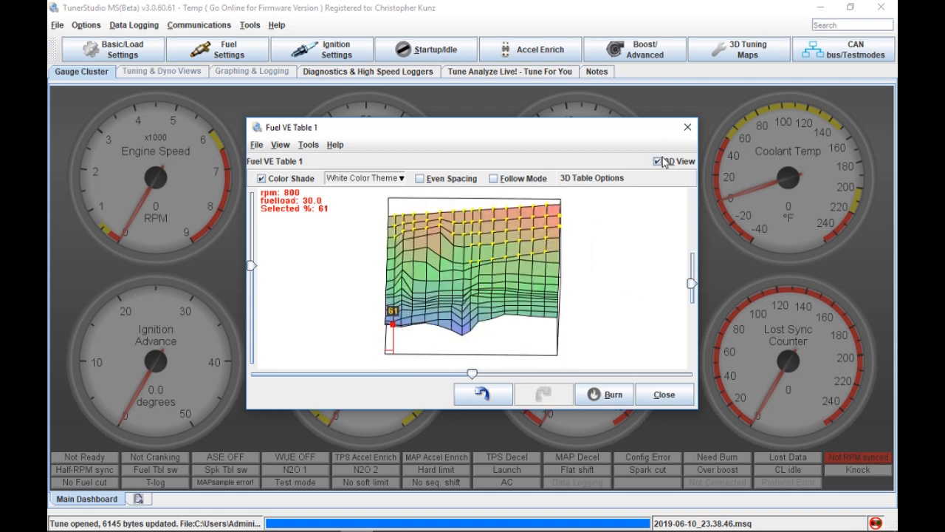
left_click(657, 161)
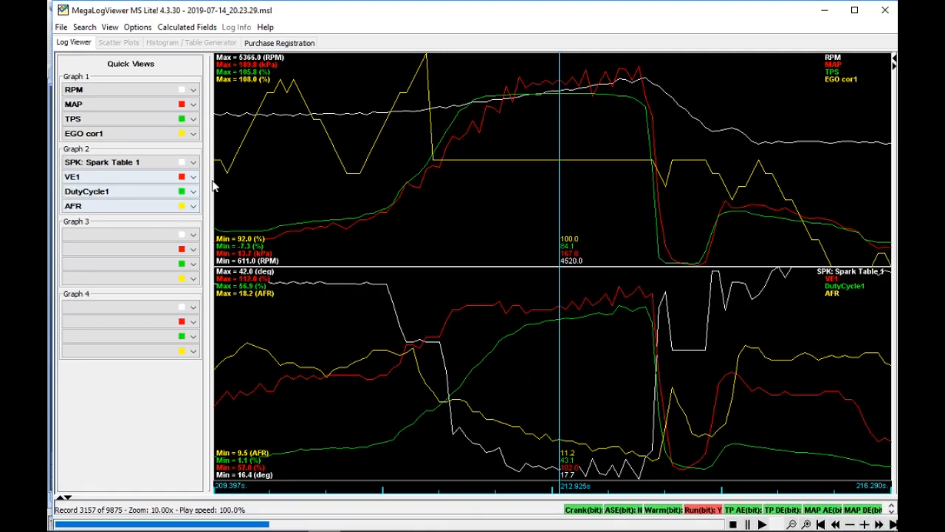
Cycle Graph 2's first trace through RPM, CLT and Batt V, settling on Boost psi
left_click(193, 162)
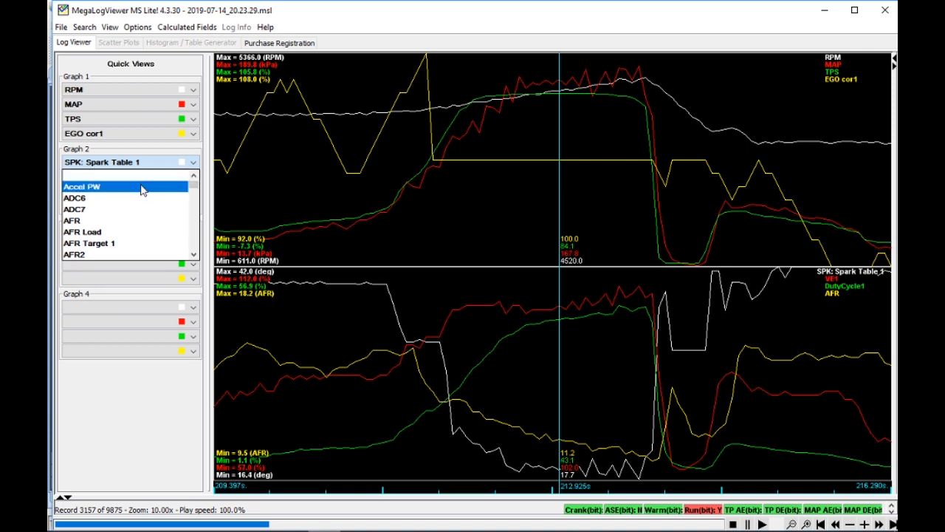
left_click(103, 254)
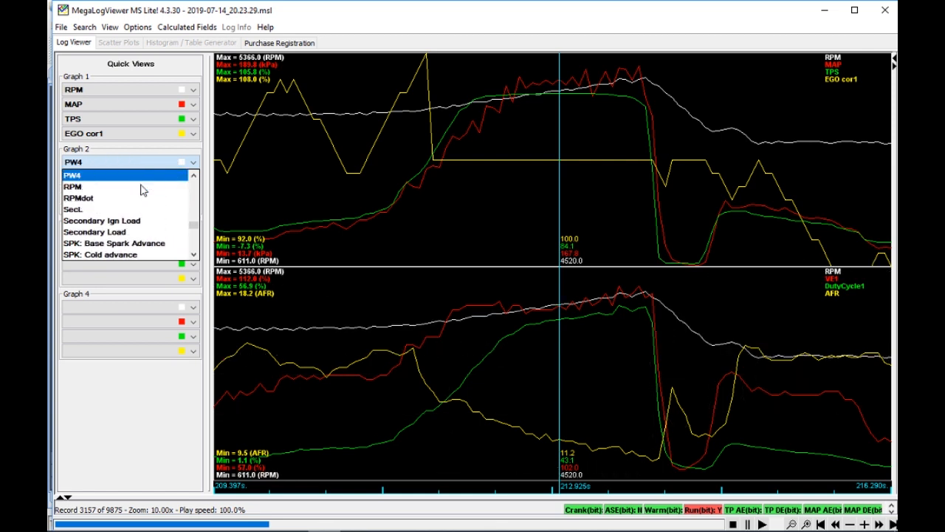
left_click(73, 175)
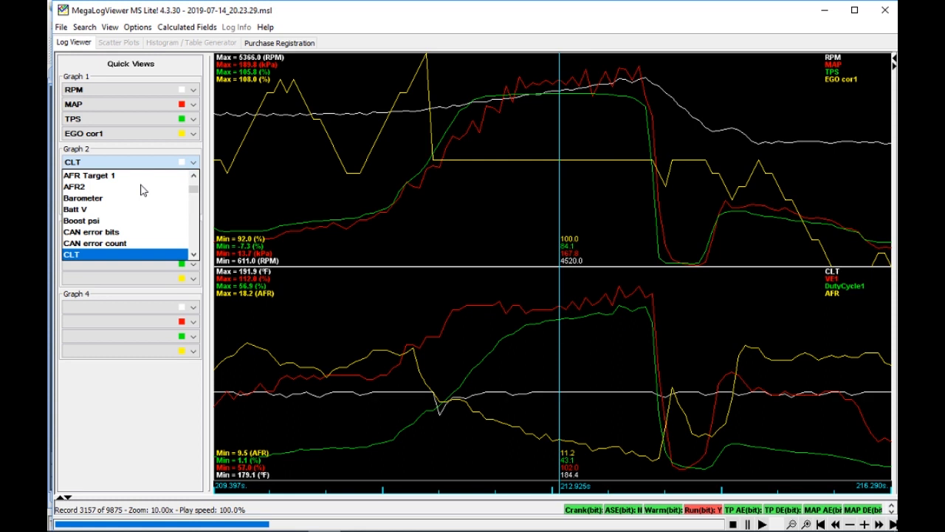
left_click(74, 209)
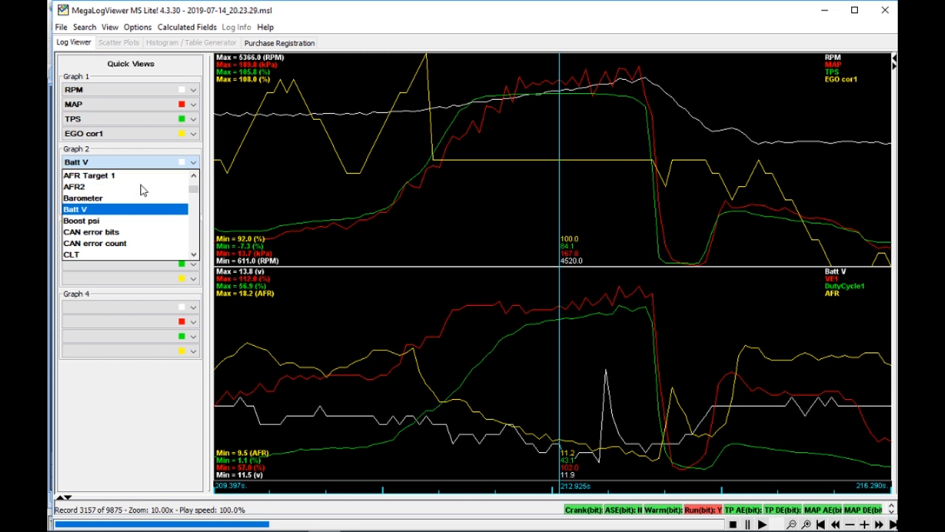
left_click(81, 220)
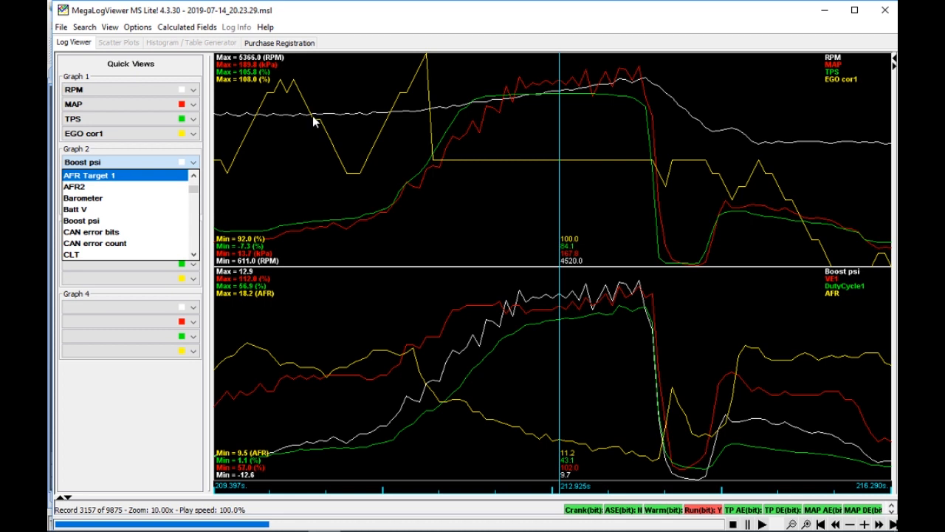
mouse_move(801, 17)
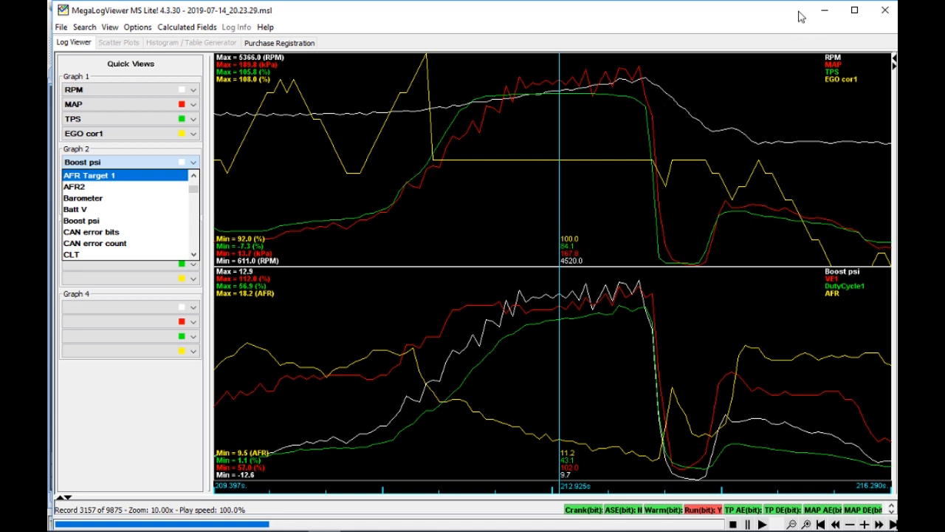
mouse_move(705, 142)
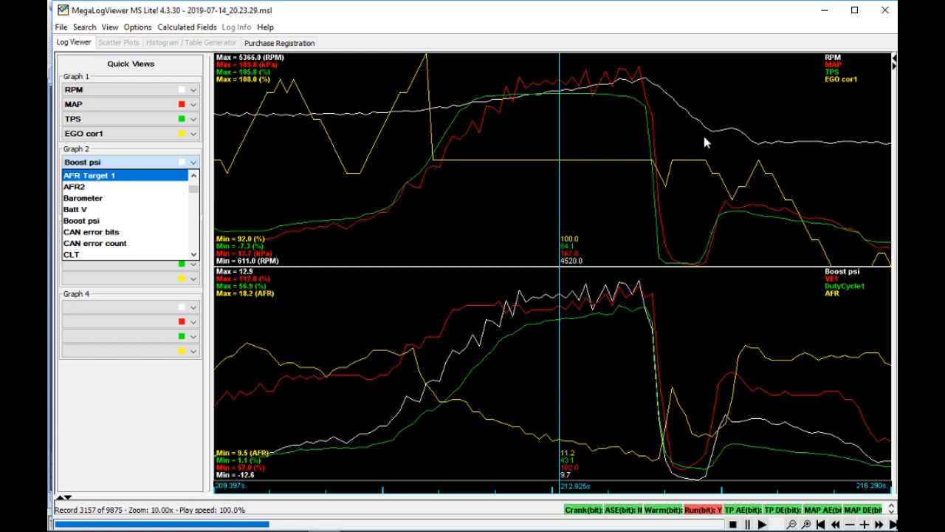
mouse_move(782, 6)
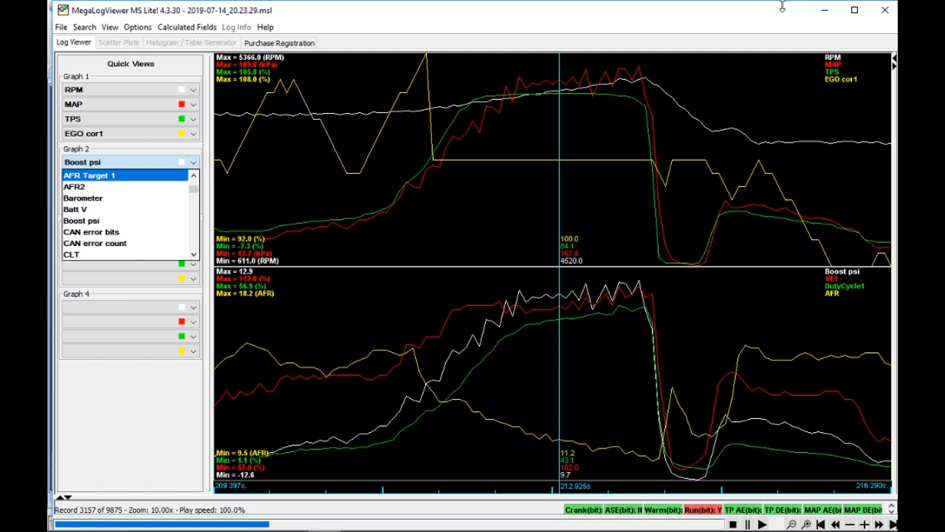
mouse_move(741, 213)
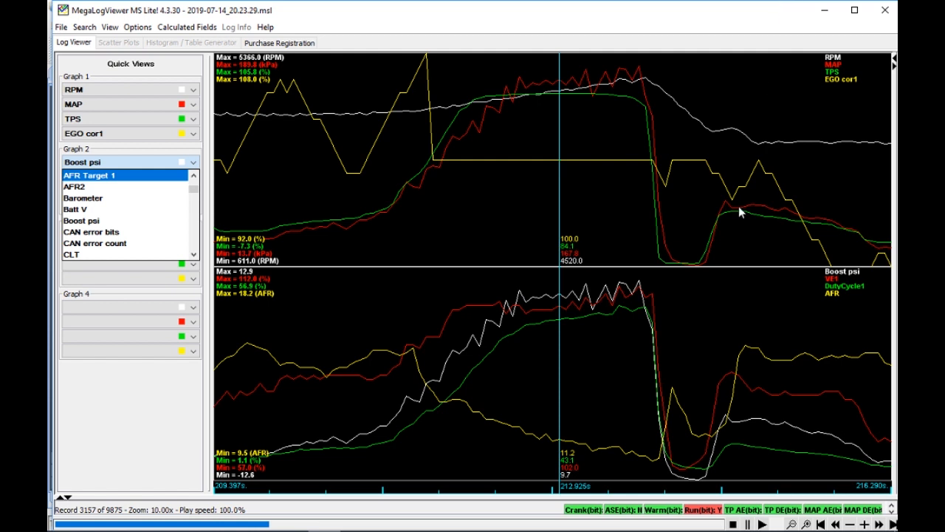
mouse_move(514, 268)
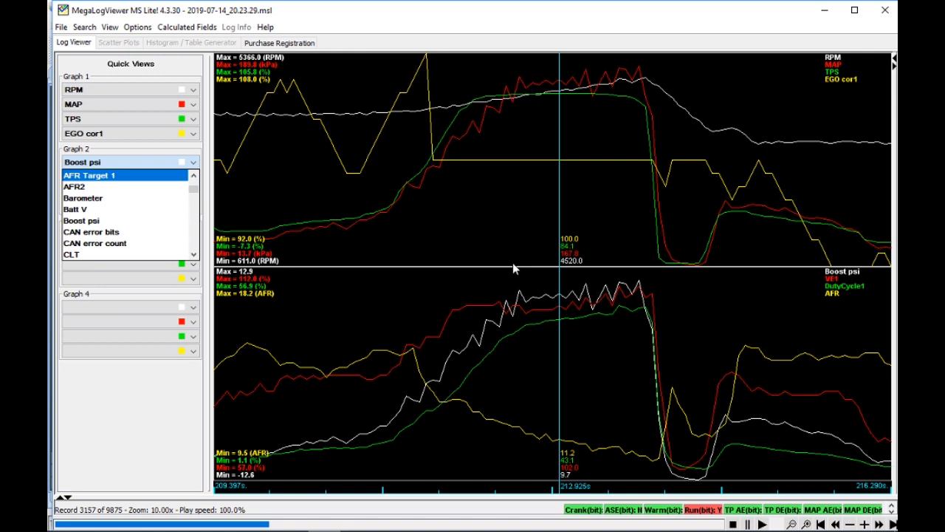